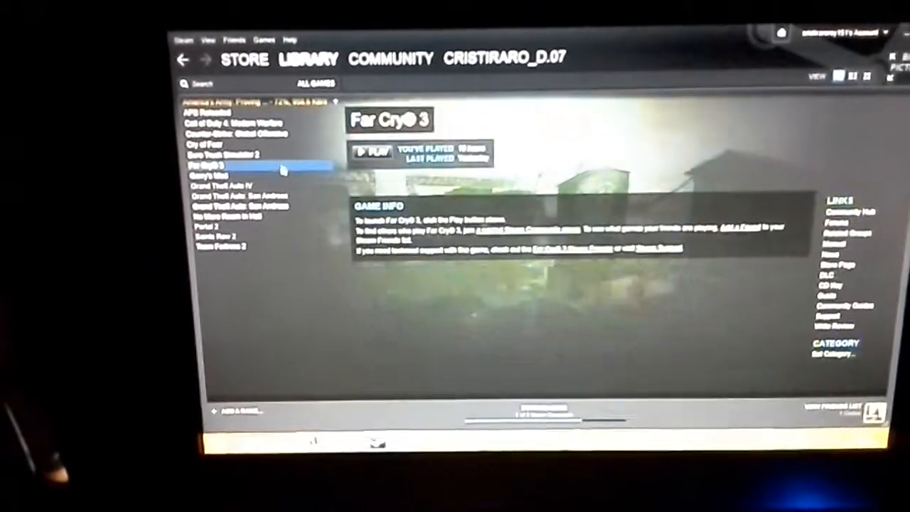
Step: Open System Settings in Power Options and the on-battery 'When I close the lid' dropdown
click(223, 153)
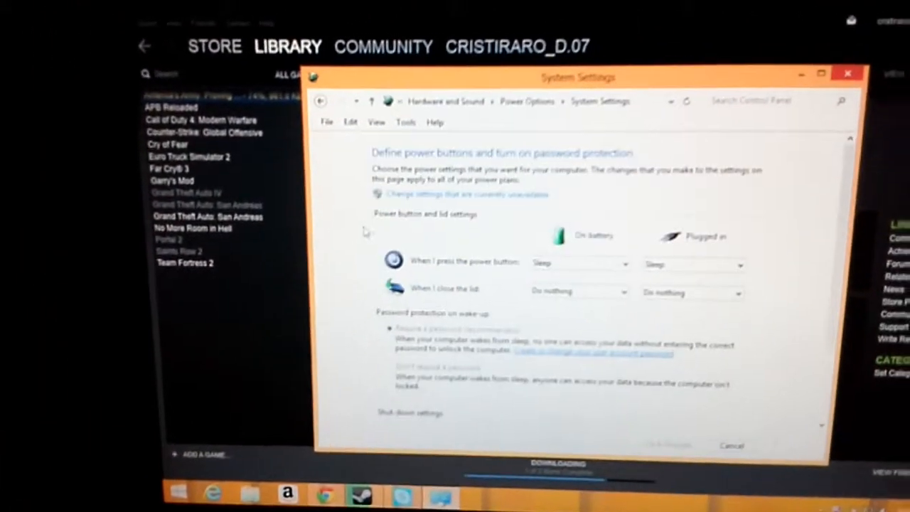
click(576, 291)
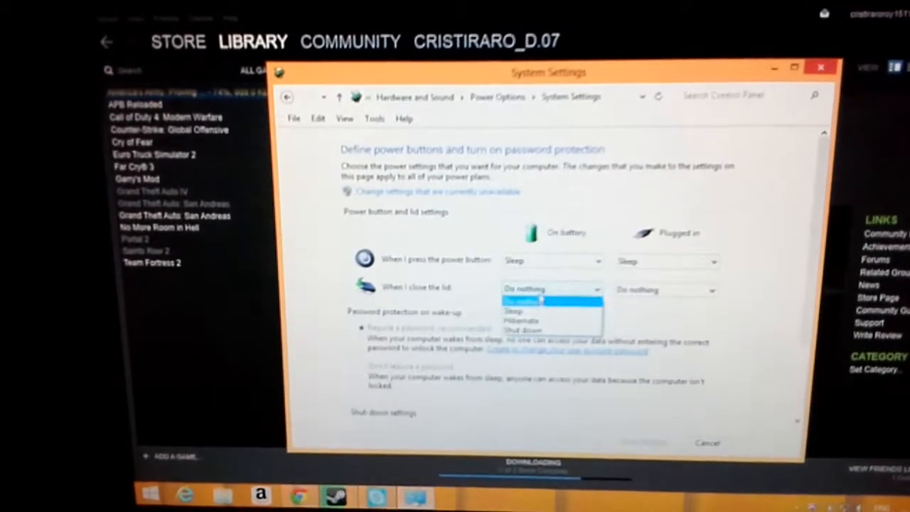